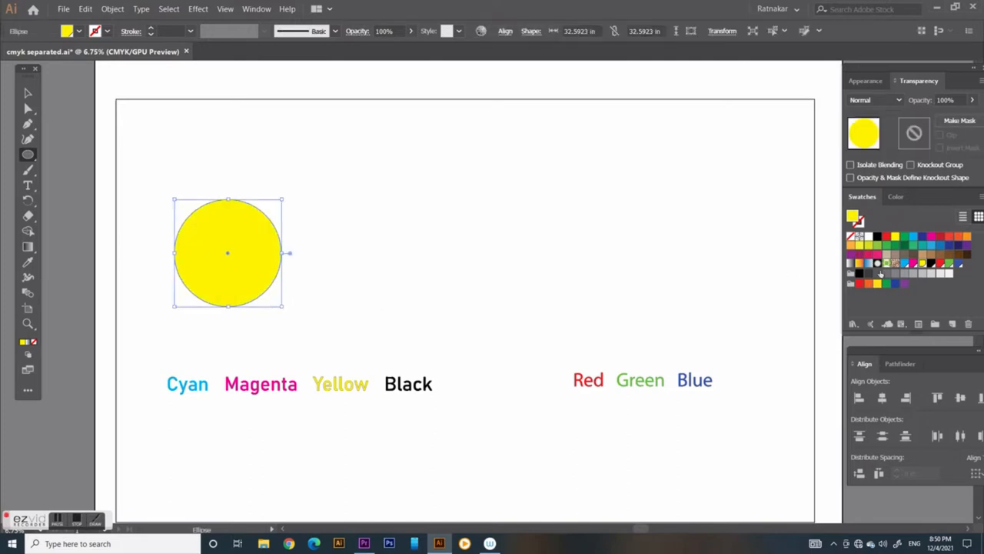
Step: Select the yellow circle so it can be duplicated into magenta and cyan copies
{"action": "left_click", "coordinate": [906, 263]}
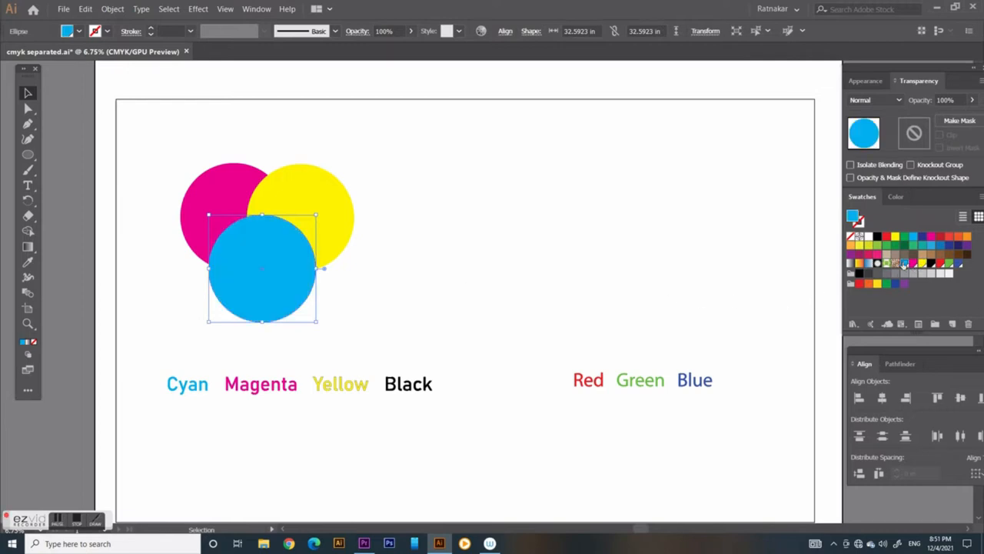
{"action": "mouse_move", "coordinate": [164, 152]}
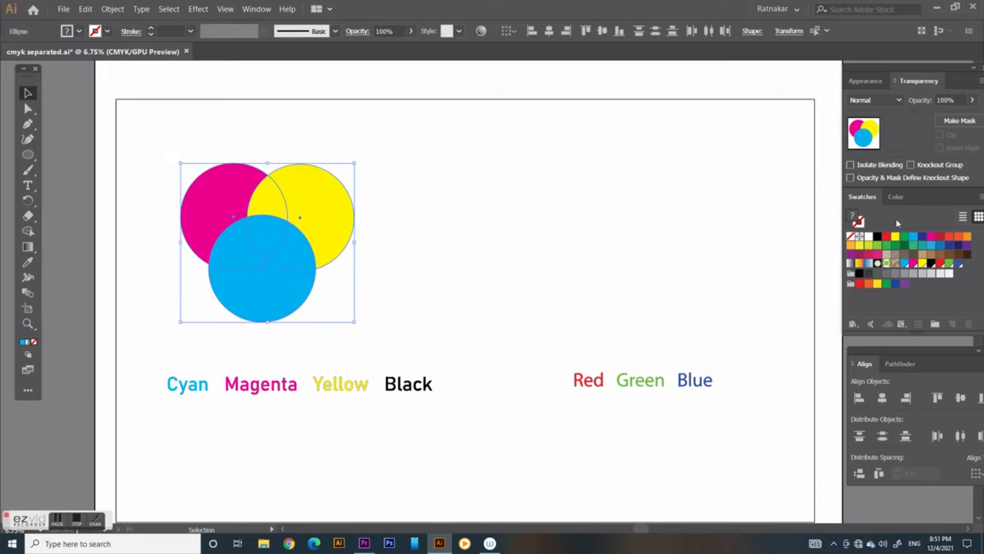
Step: Select the three overlapping cyan, magenta and yellow circles
{"action": "left_click", "coordinate": [870, 100]}
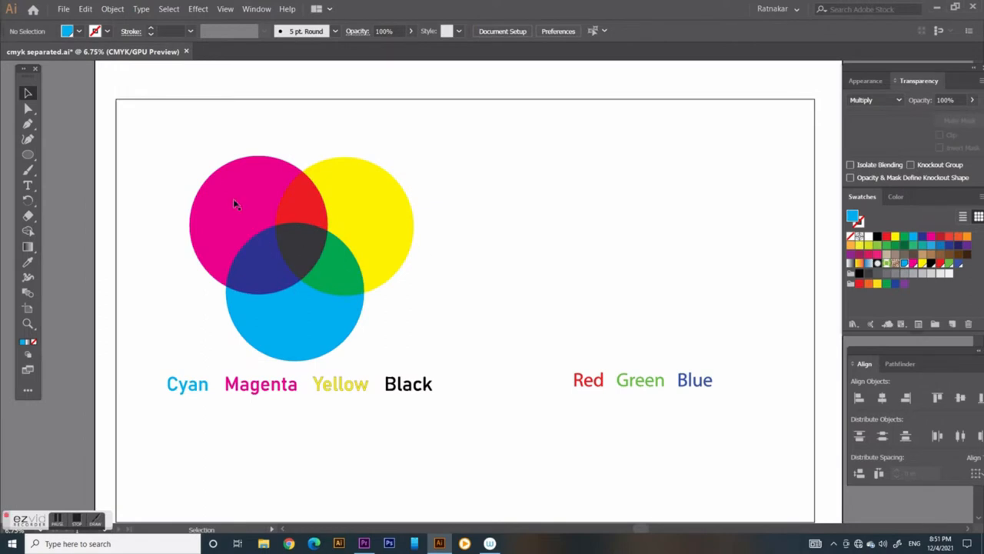
{"action": "mouse_move", "coordinate": [378, 198]}
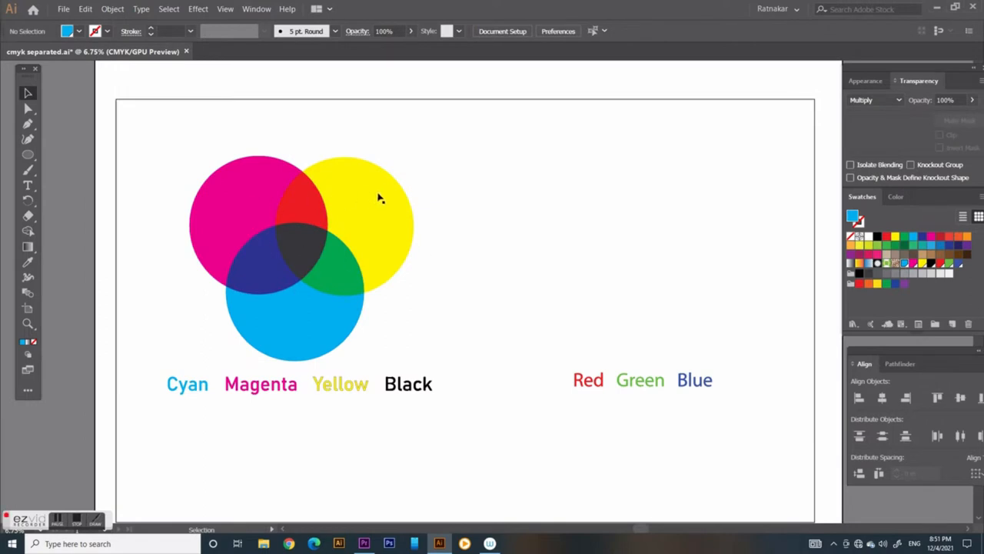
{"action": "mouse_move", "coordinate": [319, 321]}
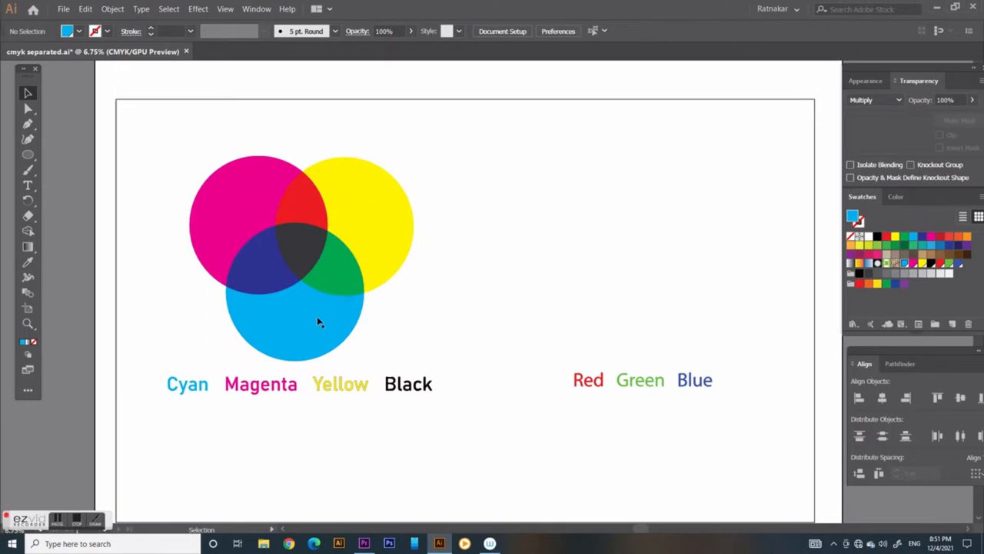
{"action": "mouse_move", "coordinate": [315, 334]}
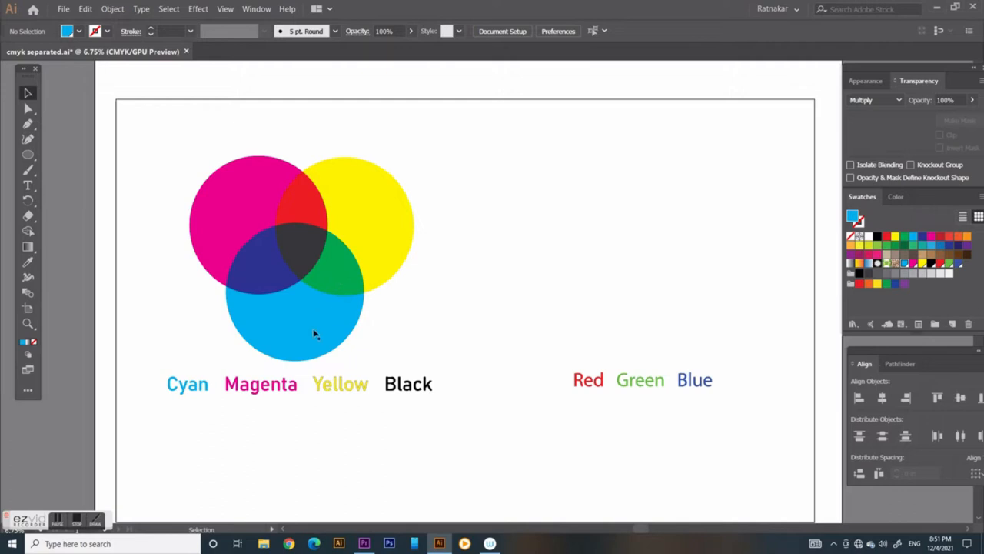
{"action": "mouse_move", "coordinate": [260, 277]}
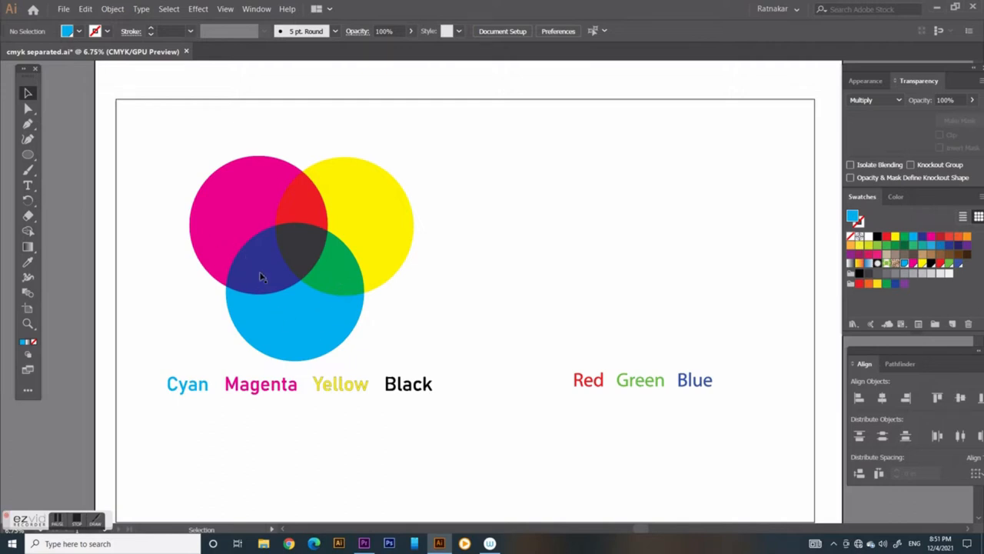
{"action": "mouse_move", "coordinate": [156, 152]}
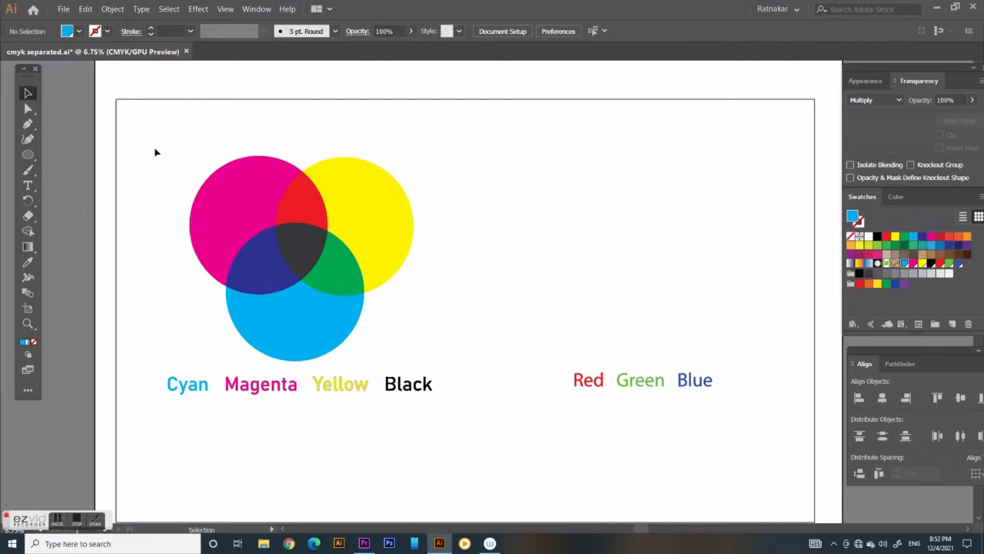
{"action": "mouse_move", "coordinate": [296, 252]}
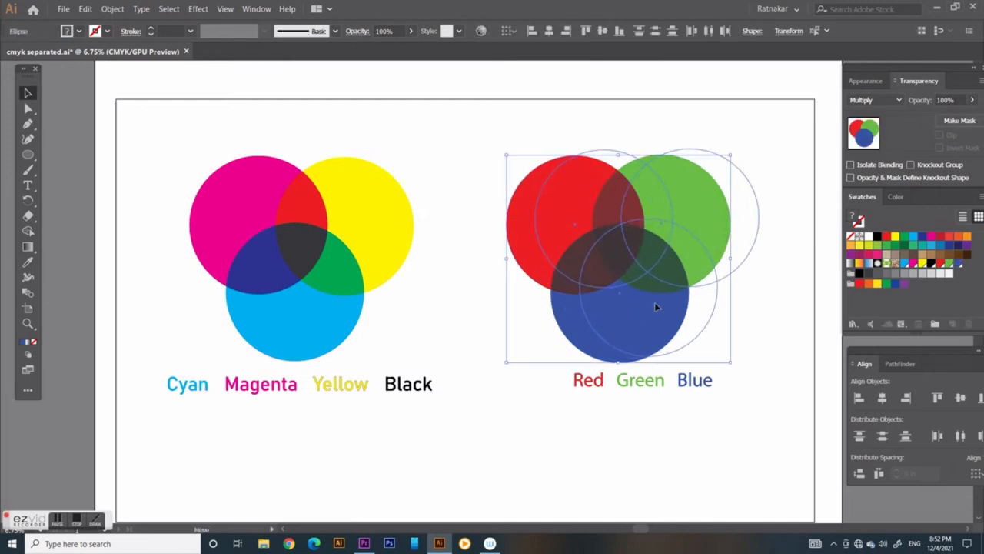
Step: Set the red, green and blue circles' blending mode to Lighten, then deselect them
{"action": "left_click", "coordinate": [875, 100]}
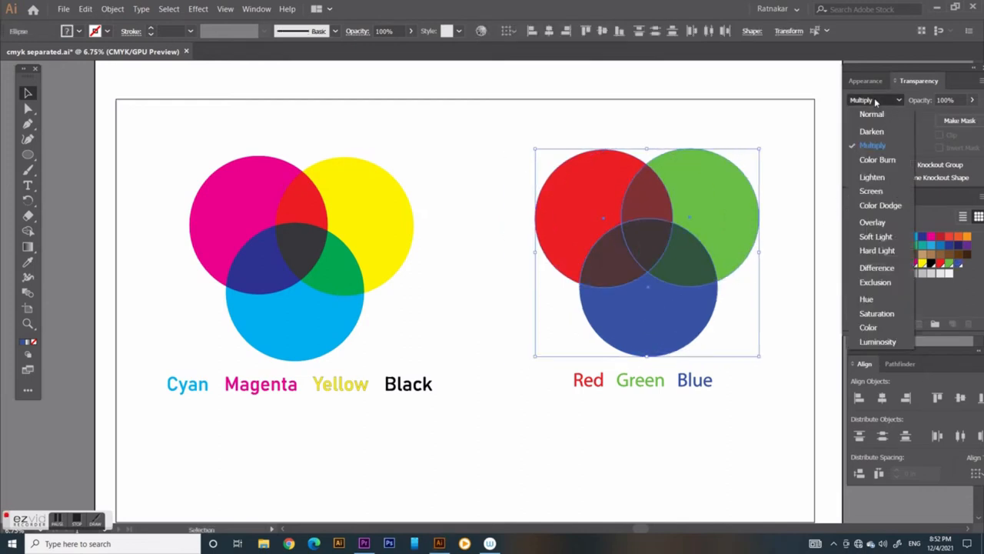
{"action": "left_click", "coordinate": [872, 176]}
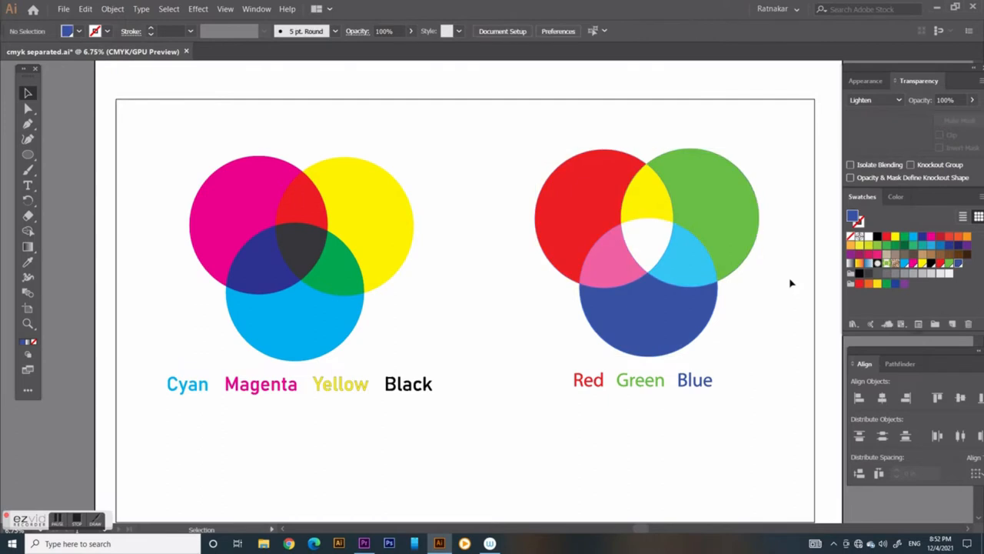
{"action": "mouse_move", "coordinate": [563, 194]}
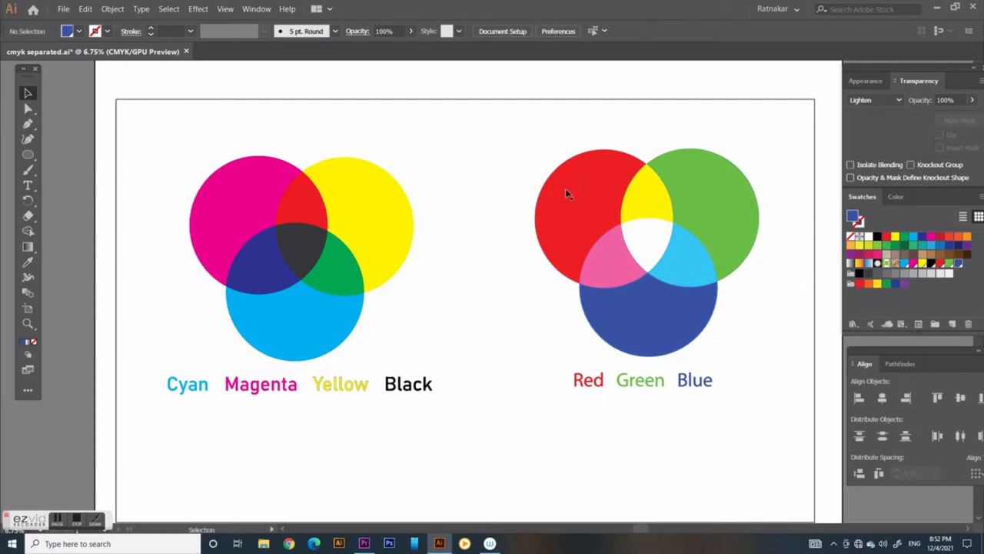
{"action": "mouse_move", "coordinate": [596, 199]}
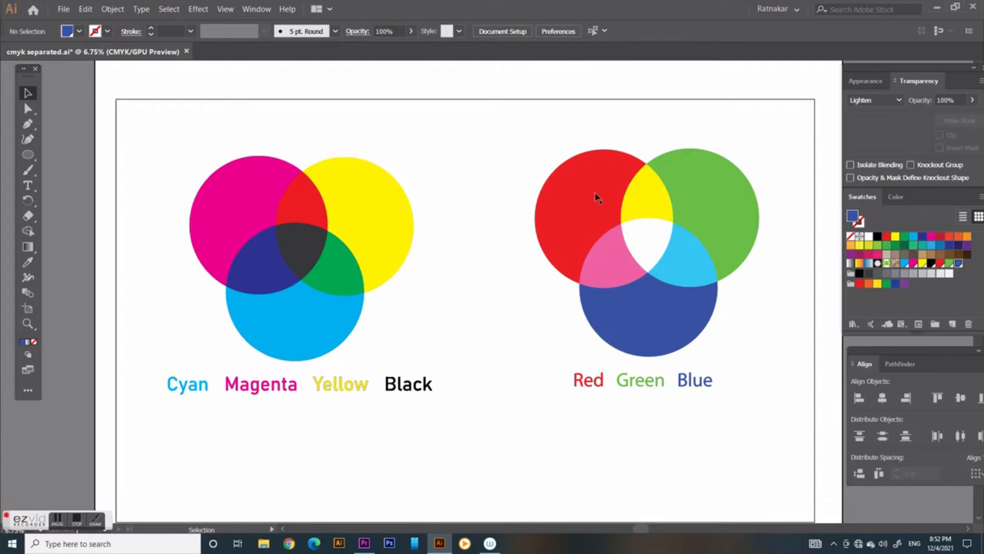
{"action": "mouse_move", "coordinate": [724, 216]}
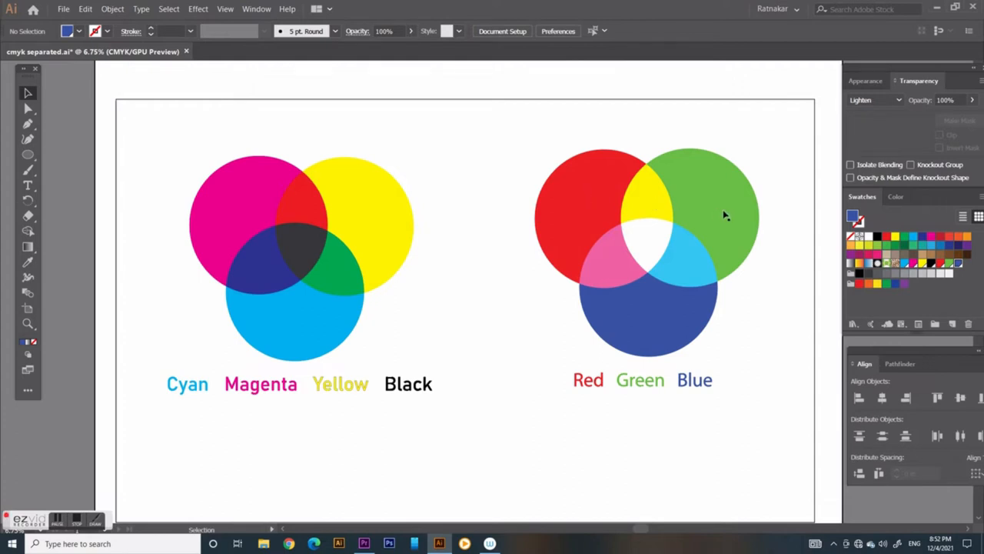
{"action": "mouse_move", "coordinate": [692, 265]}
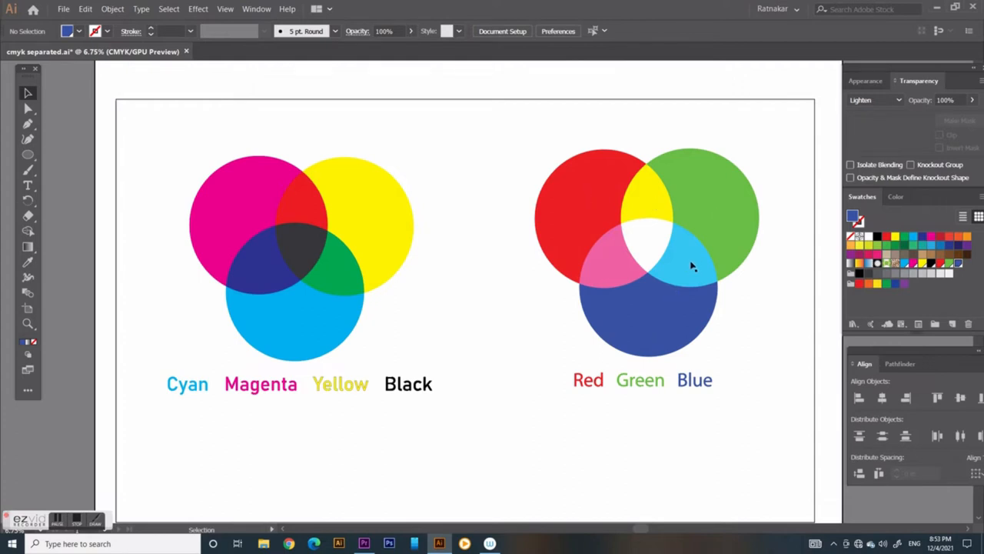
{"action": "mouse_move", "coordinate": [615, 277]}
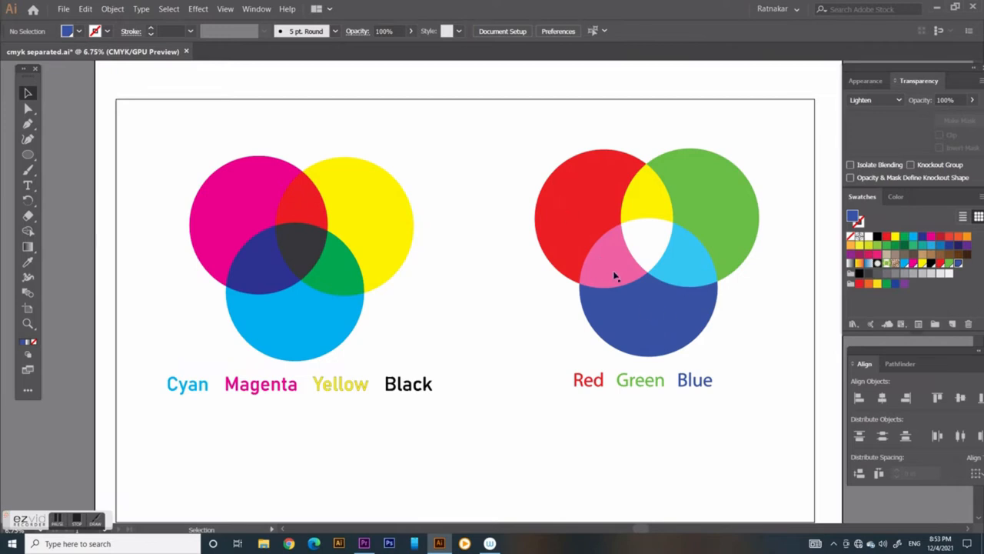
{"action": "mouse_move", "coordinate": [524, 161]}
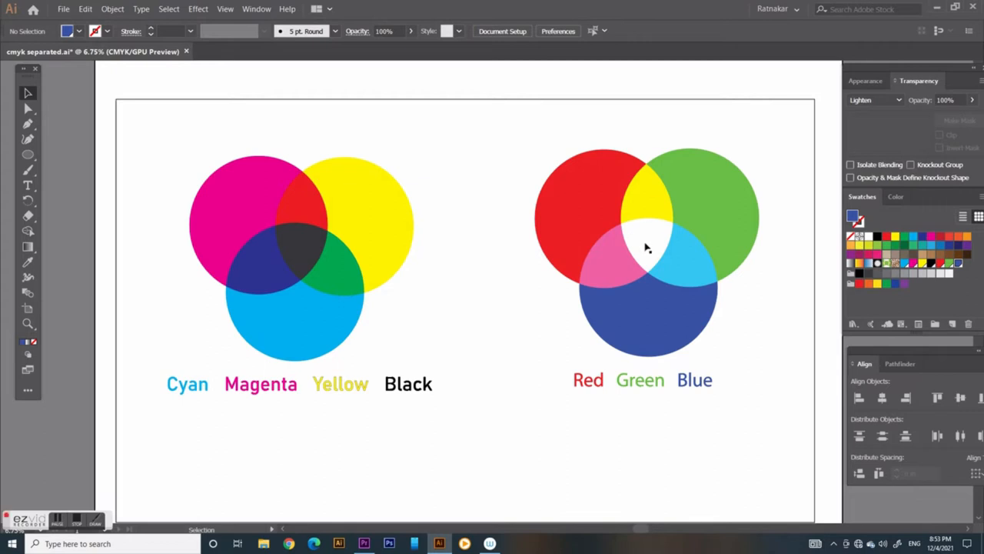
{"action": "left_click", "coordinate": [646, 246]}
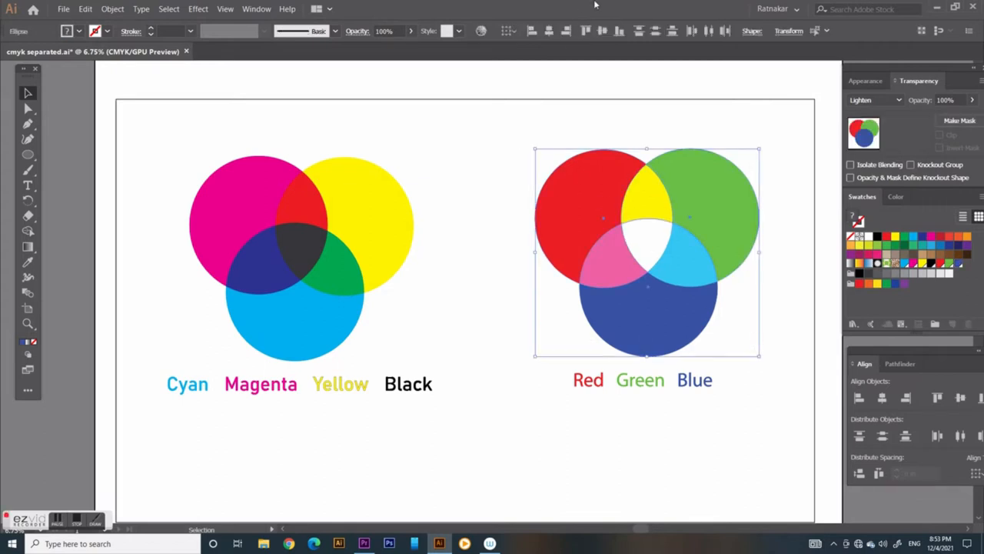
{"action": "left_click", "coordinate": [602, 31]}
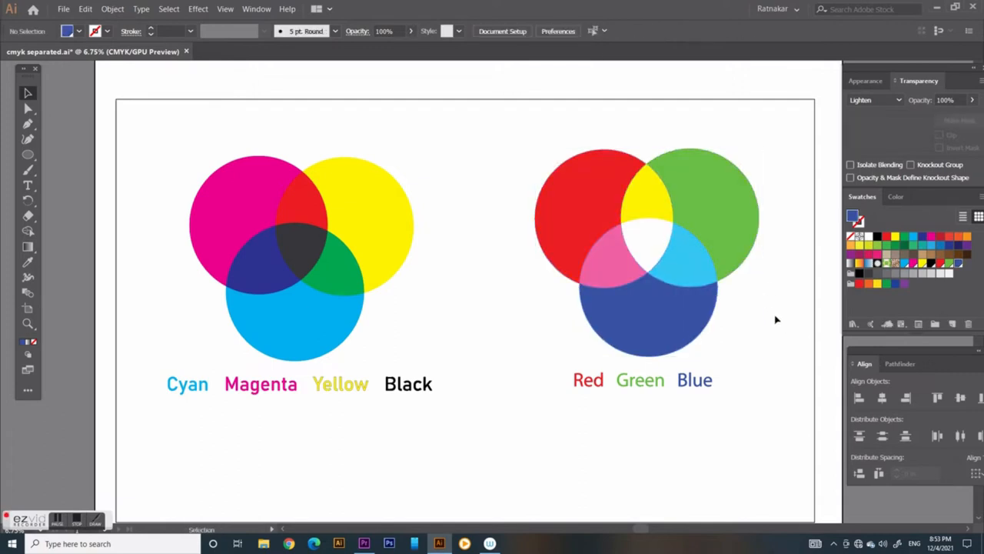
{"action": "mouse_move", "coordinate": [740, 311]}
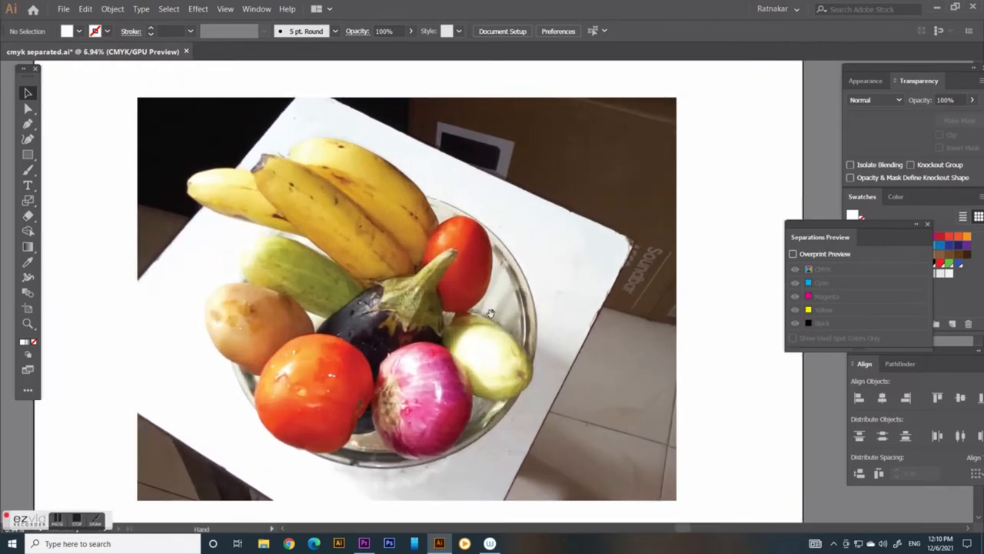
Step: Preview the cyan, magenta and yellow plates in turn in Separations Preview
{"action": "left_click", "coordinate": [792, 253]}
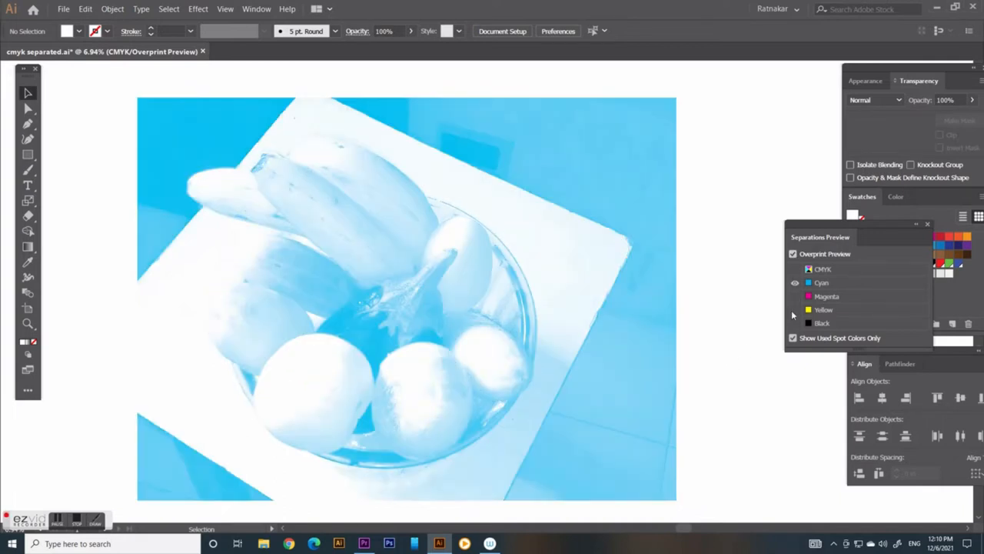
{"action": "left_click", "coordinate": [795, 282]}
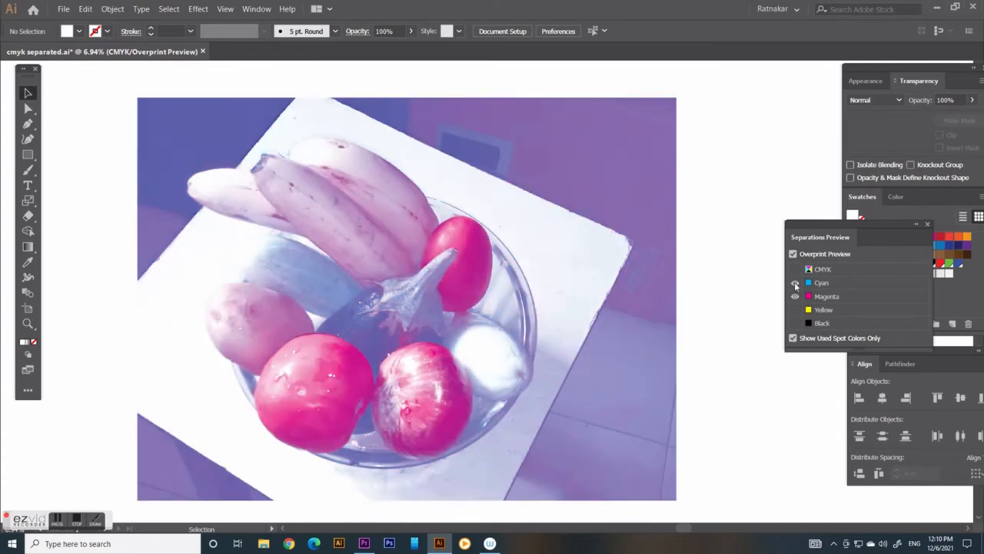
{"action": "left_click", "coordinate": [796, 282]}
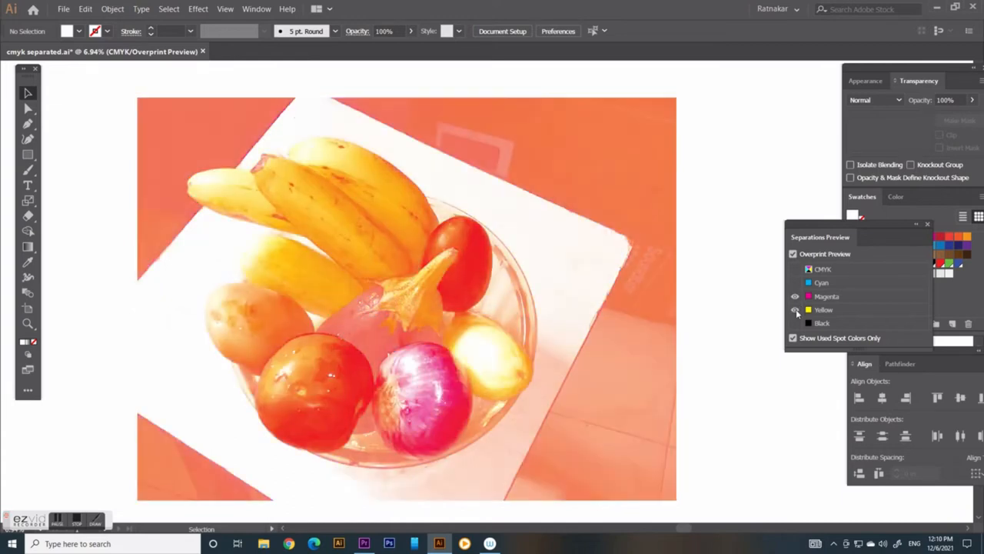
{"action": "left_click", "coordinate": [797, 322]}
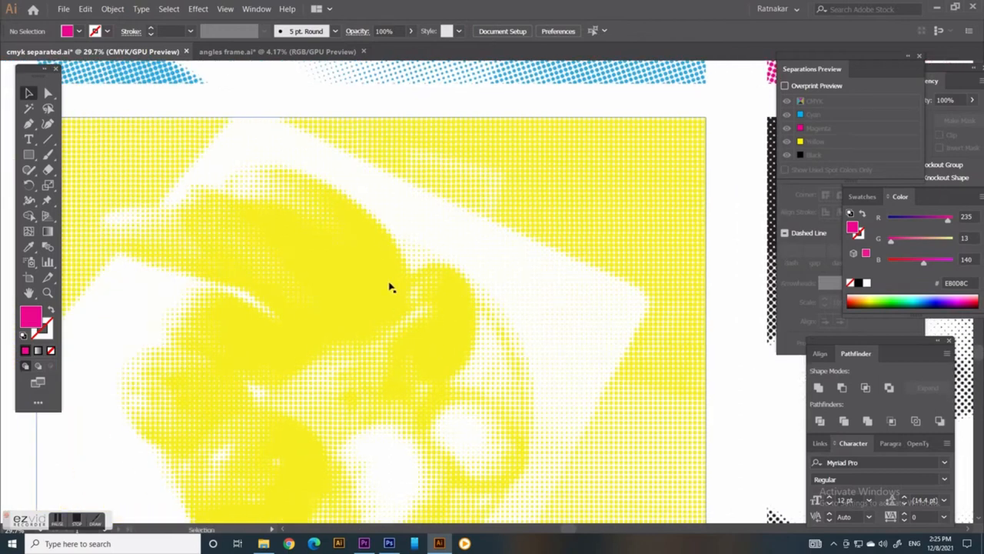
{"action": "mouse_move", "coordinate": [474, 401]}
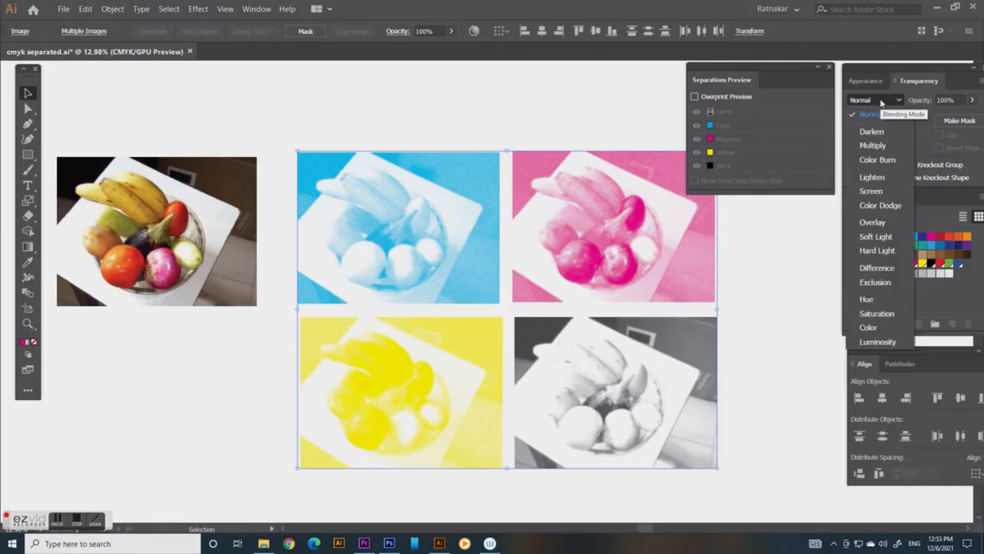
Step: Open the Transparency blending mode list and zoom in on the halftoned photo
{"action": "left_click", "coordinate": [873, 145]}
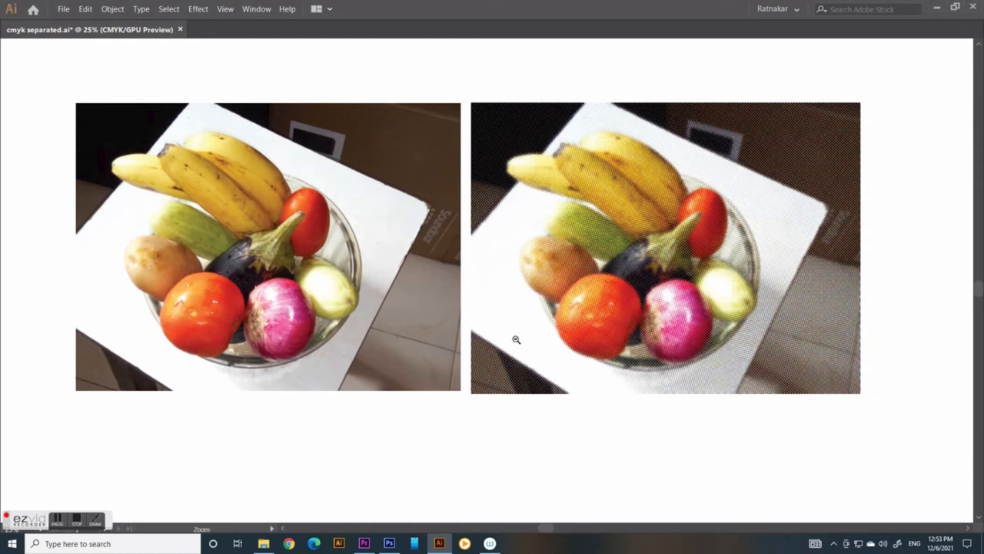
{"action": "left_click", "coordinate": [388, 542]}
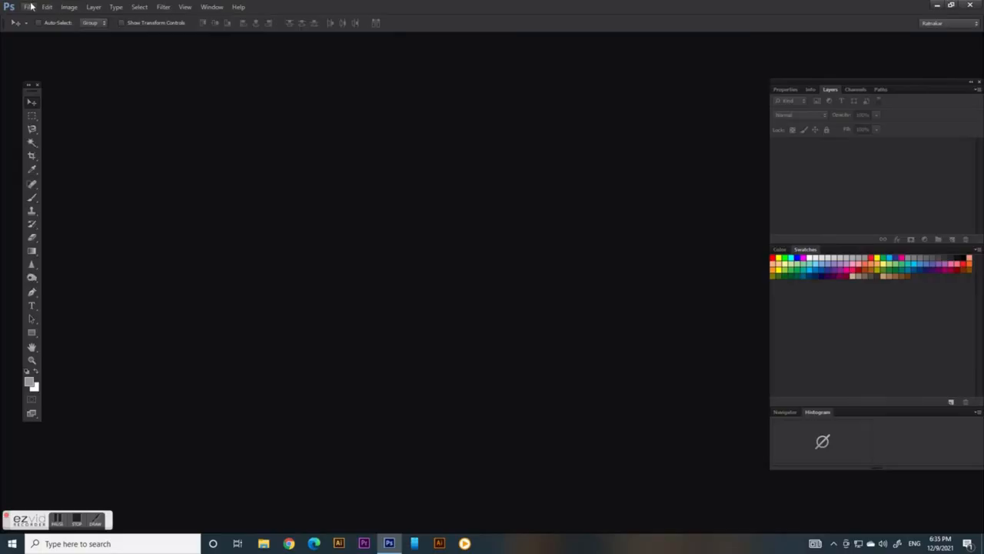
Step: Apply Color Halftone to vegetables_CMYK.jpg and bring up its colour channels
{"action": "left_click", "coordinate": [29, 7]}
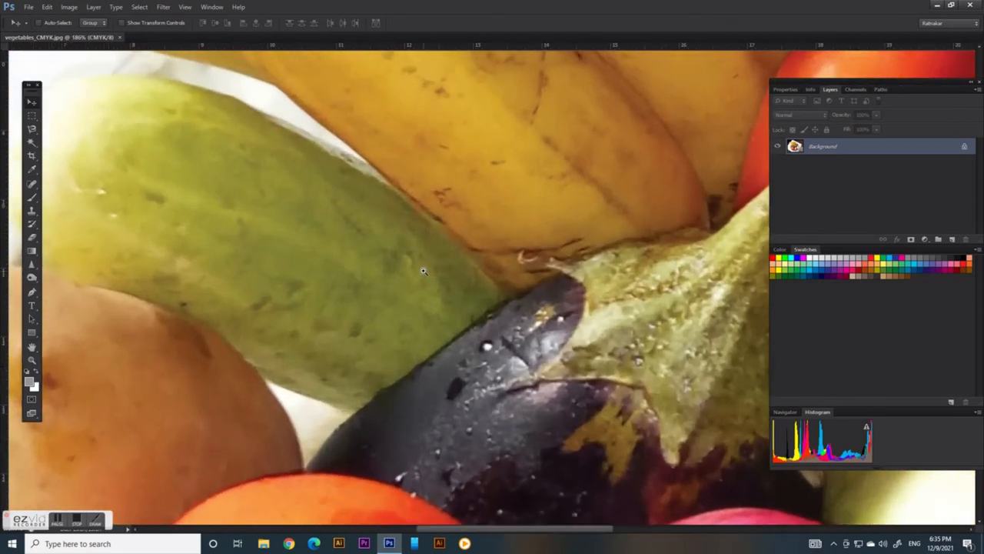
{"action": "left_click", "coordinate": [156, 7]}
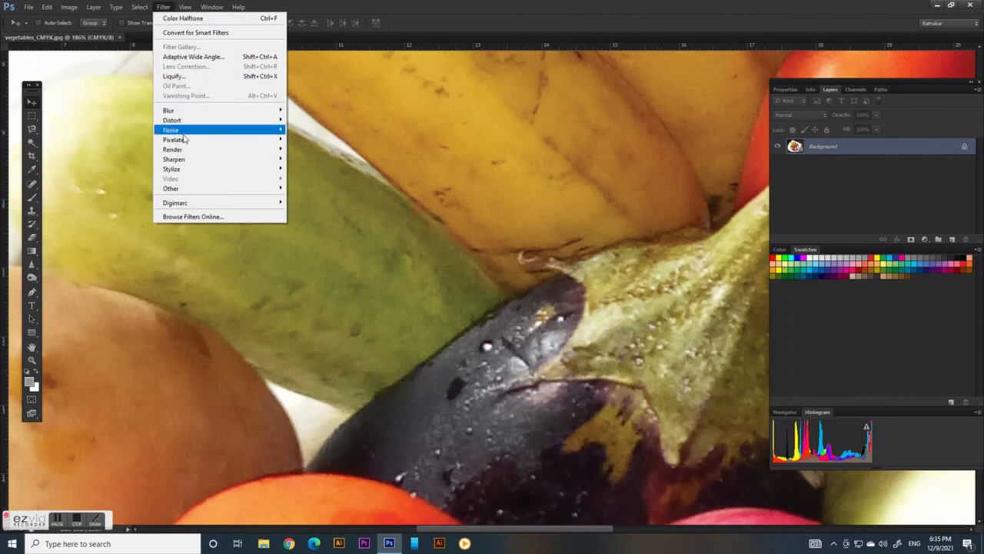
{"action": "left_click", "coordinate": [193, 16]}
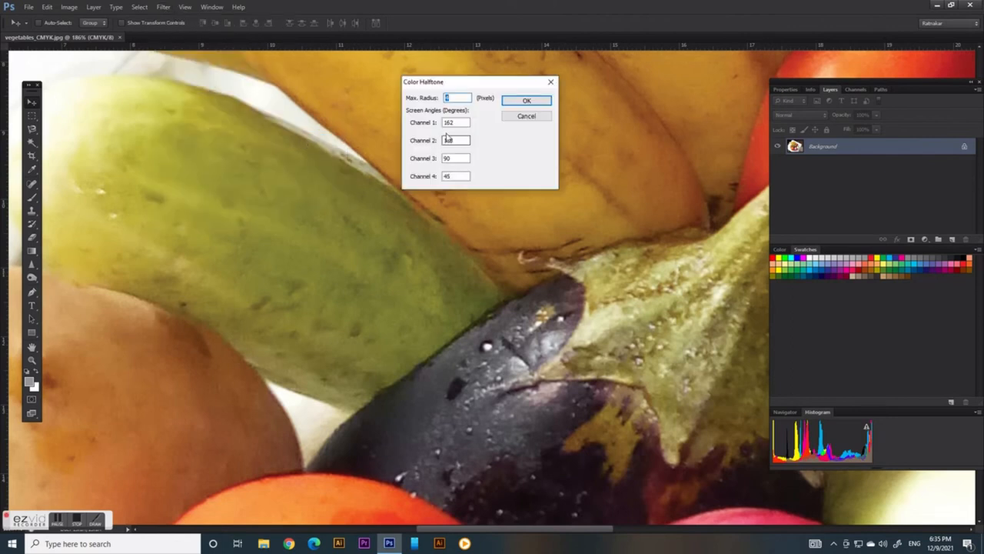
{"action": "left_click", "coordinate": [527, 100]}
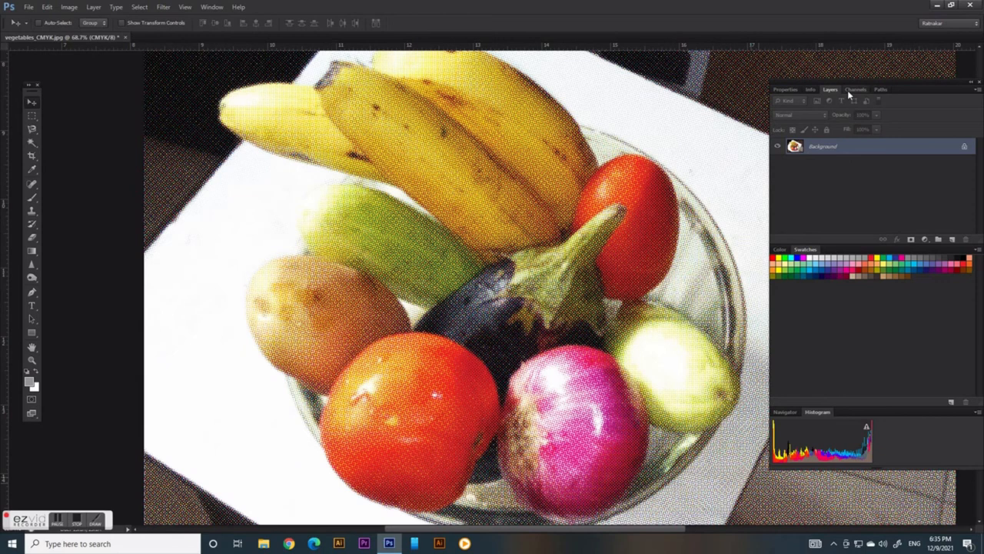
{"action": "left_click", "coordinate": [418, 543]}
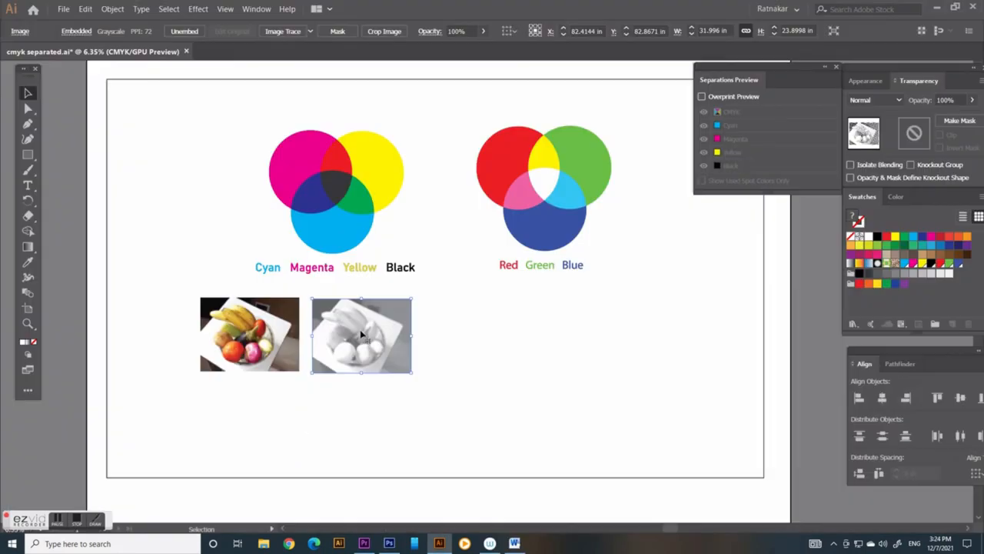
Step: View the Cyan and Magenta channels, then reposition a separation copy in Illustrator
{"action": "left_click", "coordinate": [389, 542]}
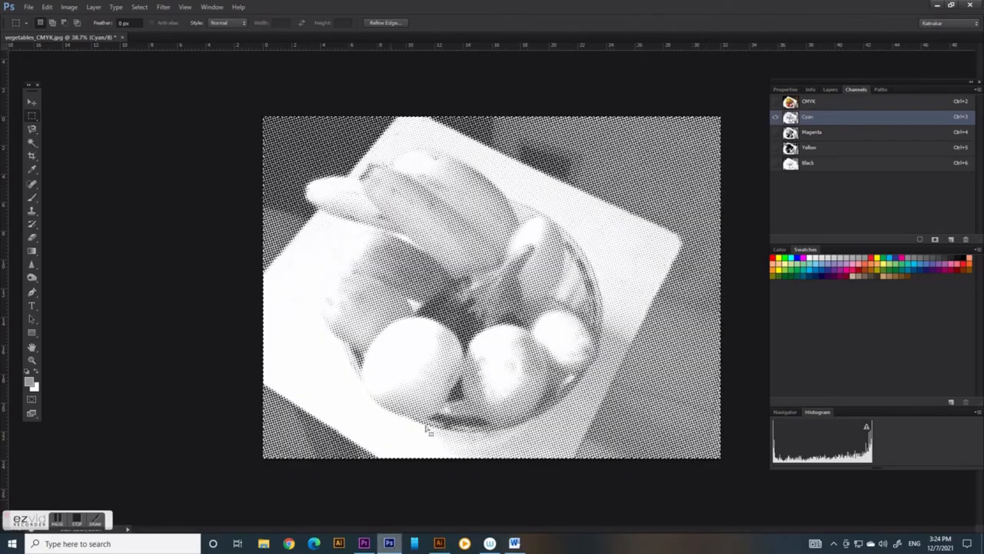
{"action": "left_click", "coordinate": [814, 133]}
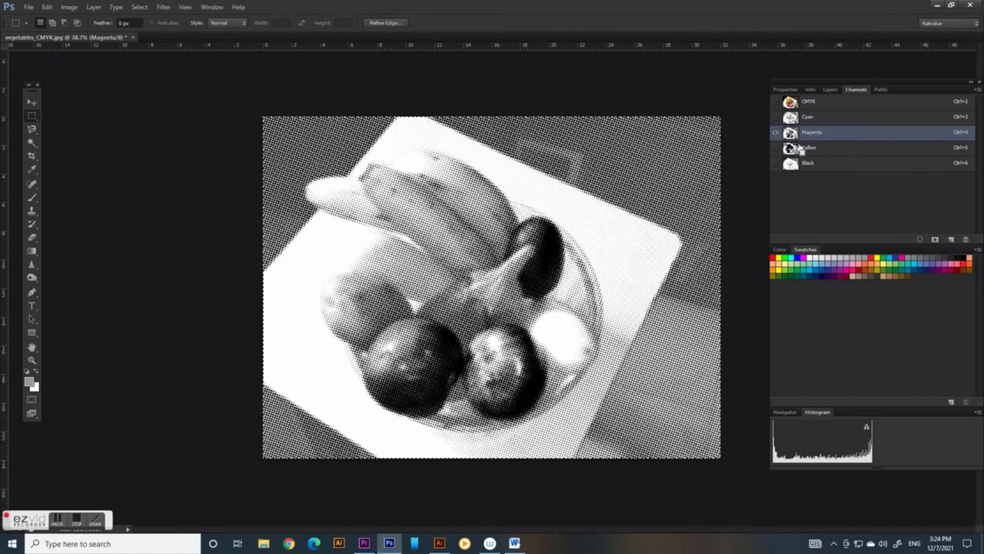
{"action": "left_click", "coordinate": [439, 542]}
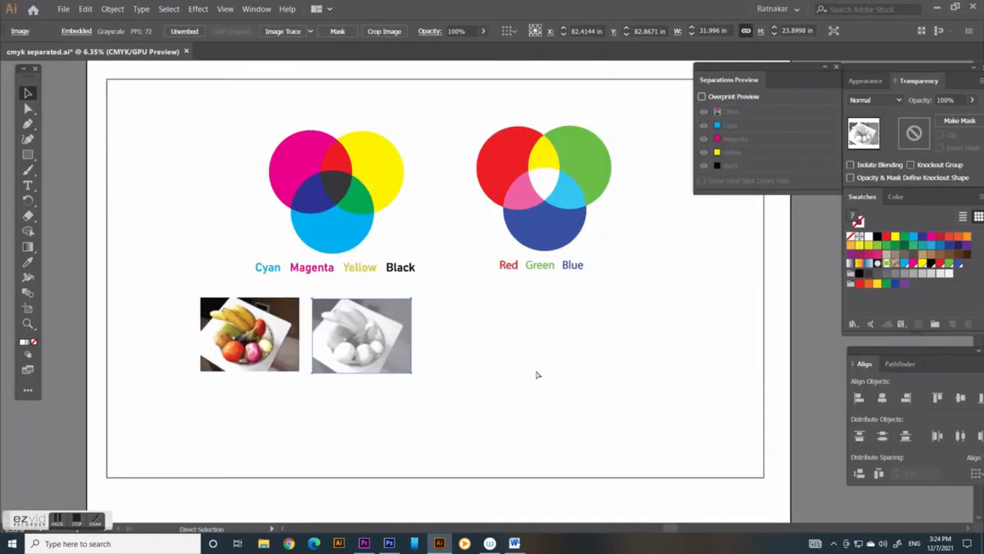
{"action": "left_click_drag", "start_coordinate": [361, 335], "coordinate": [484, 292]}
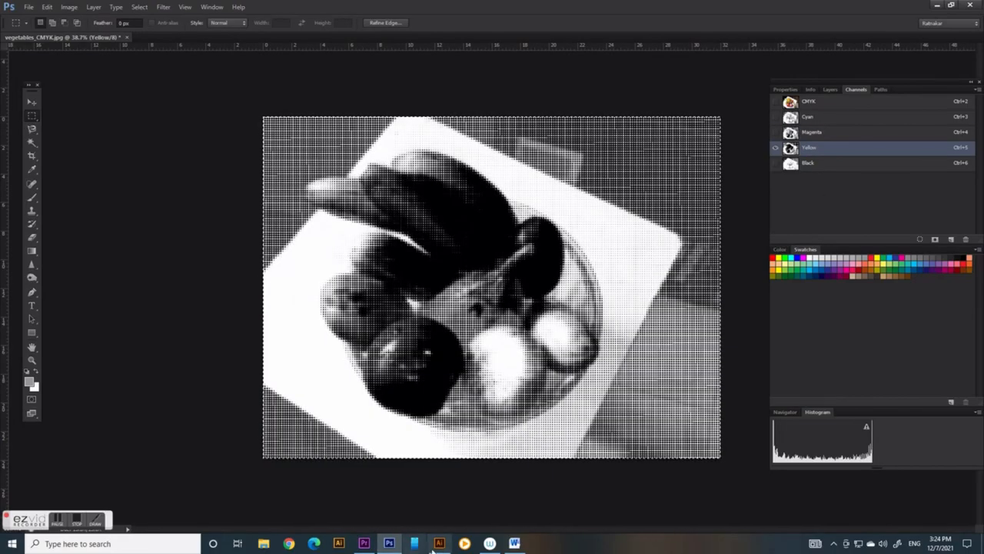
{"action": "left_click", "coordinate": [442, 542]}
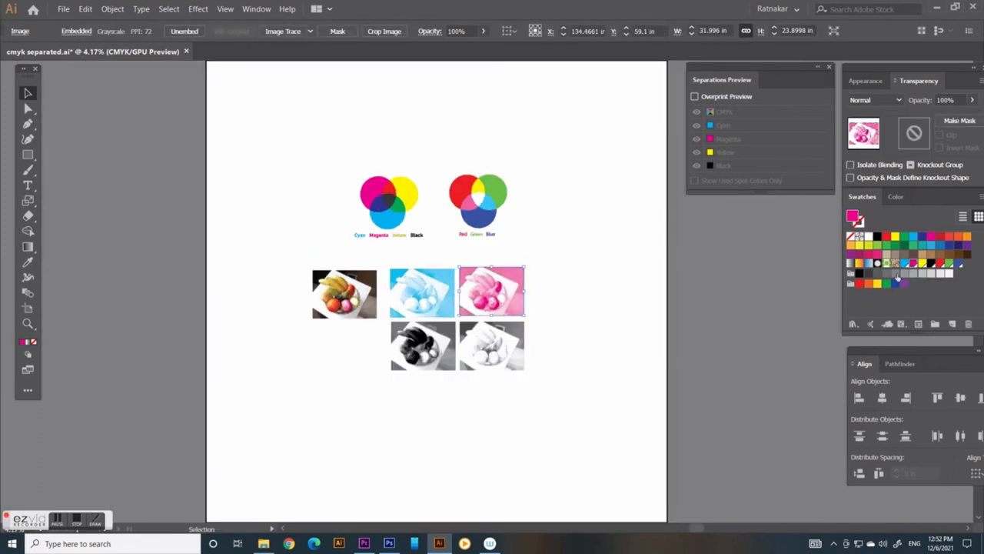
Step: Tint the third separation yellow, select the black one, and show angles frame.ai
{"action": "left_click", "coordinate": [422, 346]}
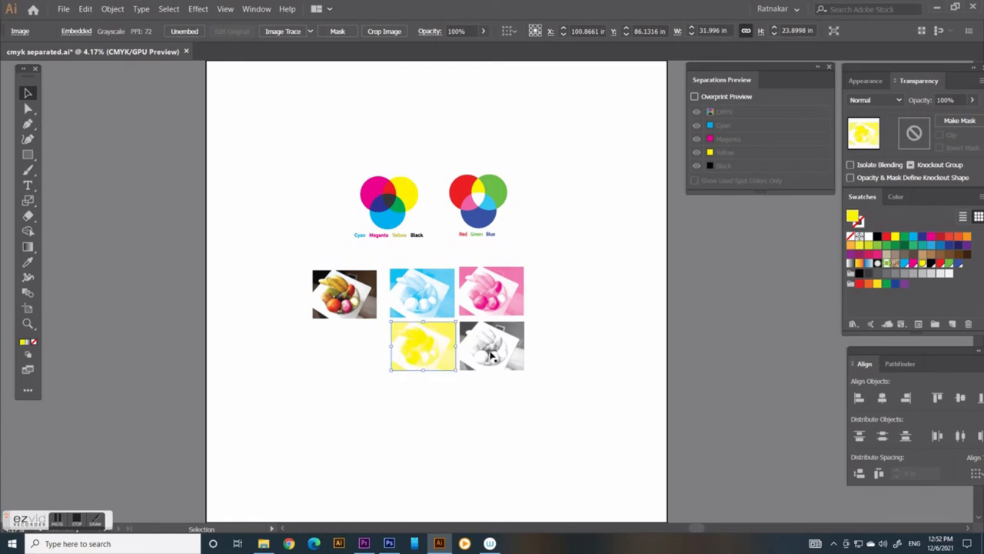
{"action": "left_click", "coordinate": [491, 345]}
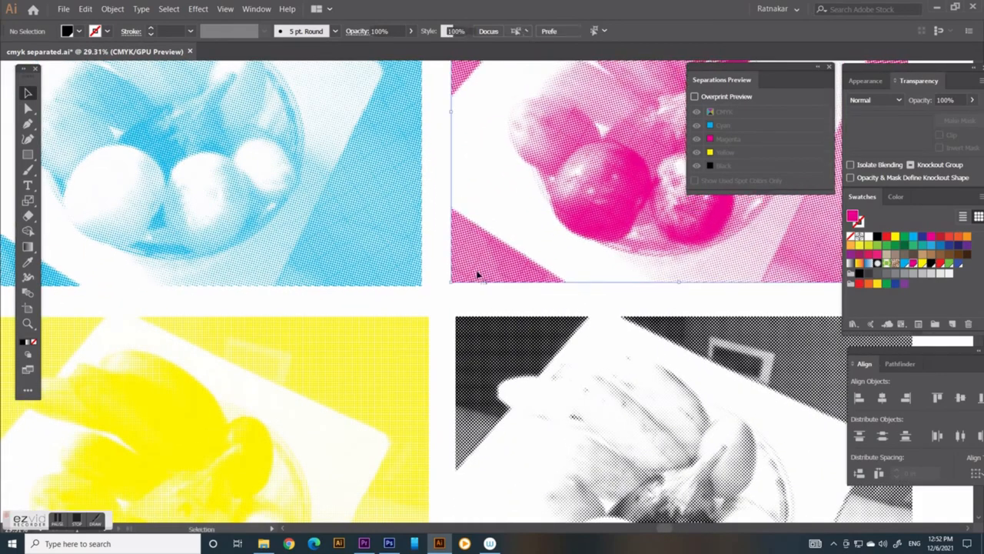
{"action": "left_click", "coordinate": [261, 52]}
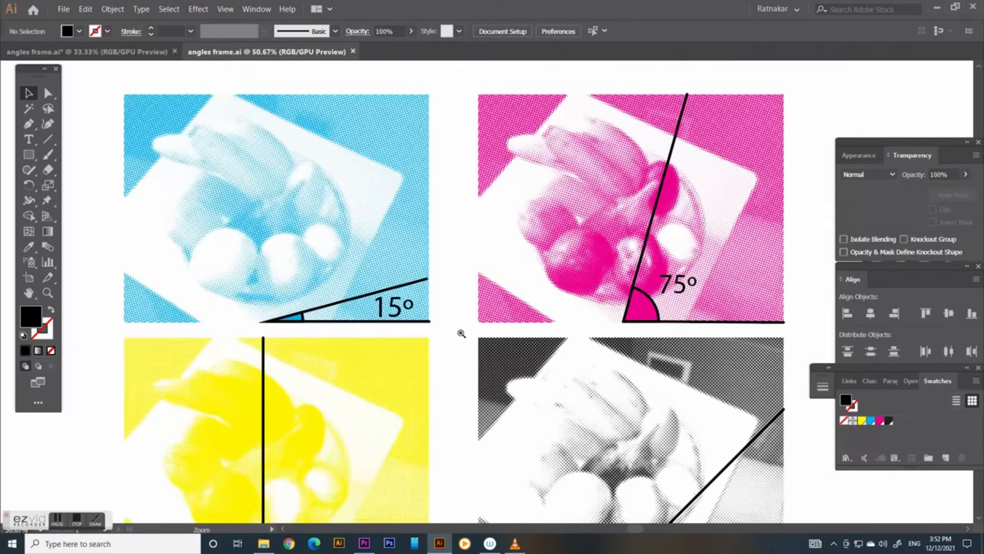